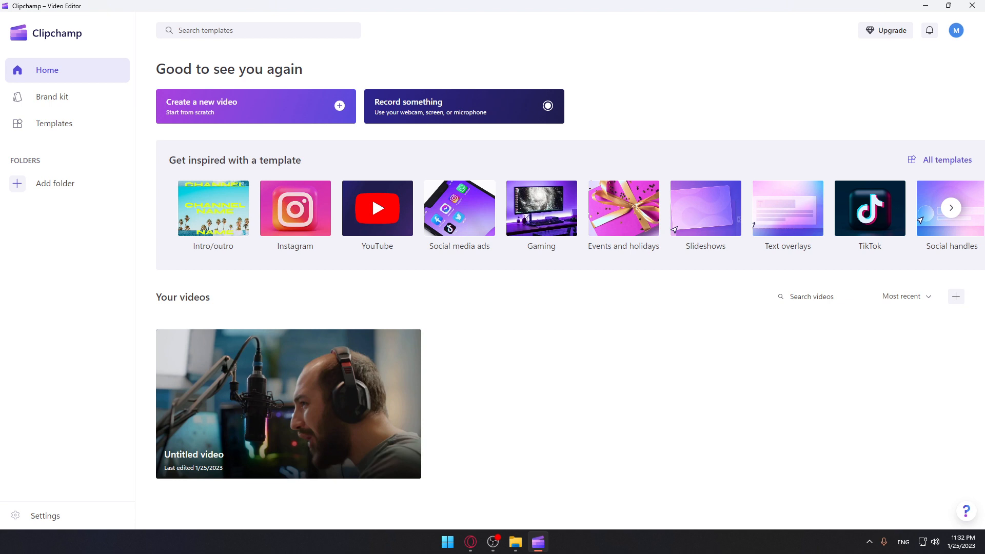
{"action": "mouse_move", "coordinate": [326, 205]}
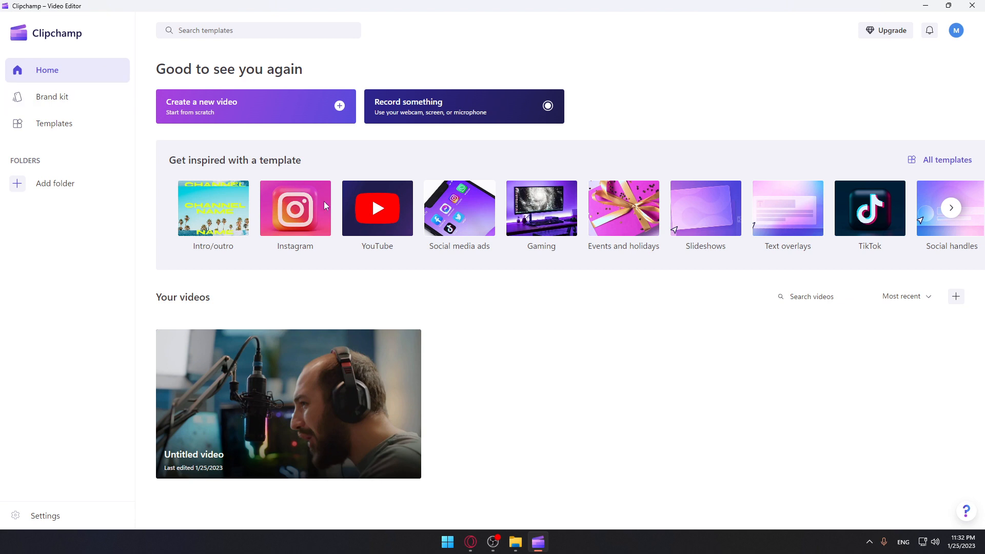
{"action": "mouse_move", "coordinate": [537, 357]}
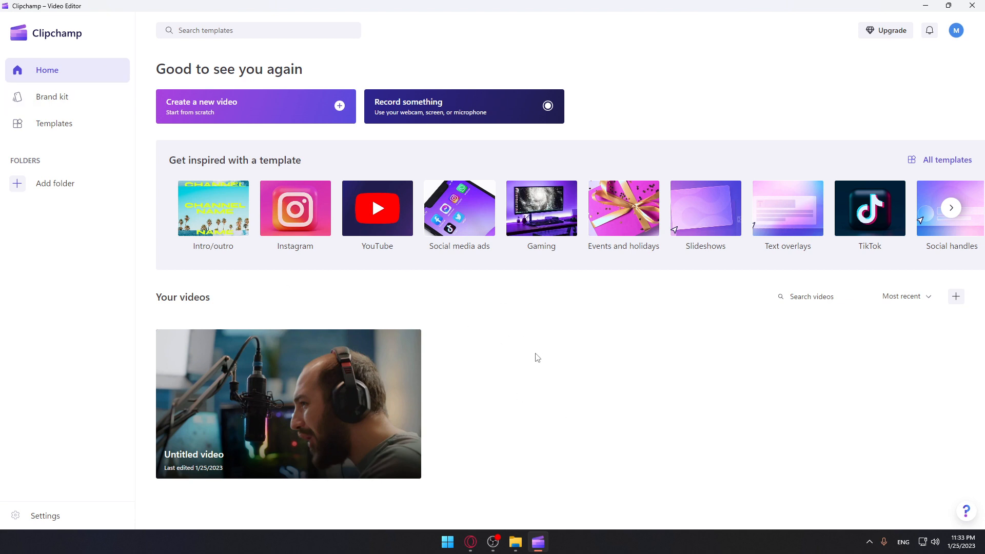
{"action": "mouse_move", "coordinate": [257, 107]}
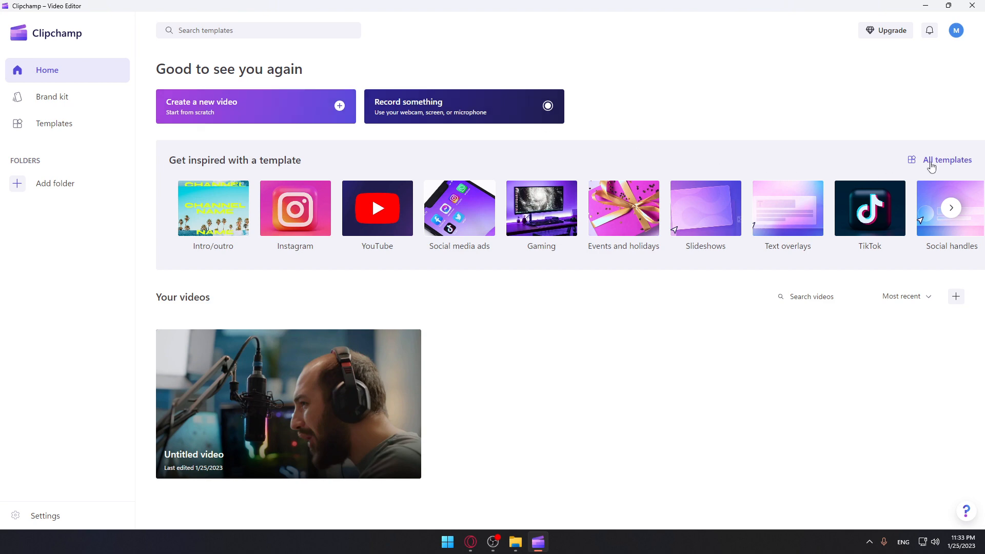
- From the home page, open the Untitled video project and select its streamer clip on the timeline
{"action": "left_click", "coordinate": [54, 123]}
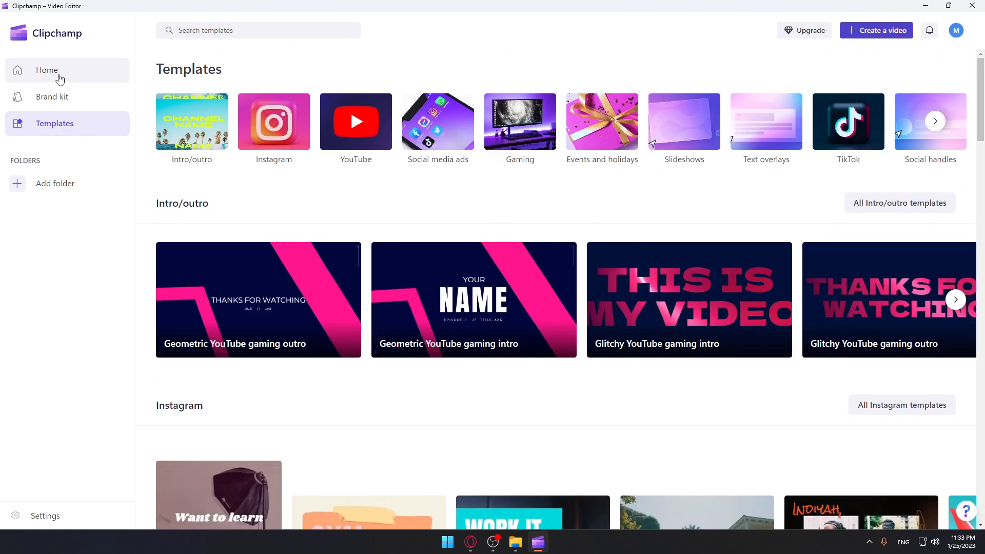
{"action": "left_click", "coordinate": [46, 70]}
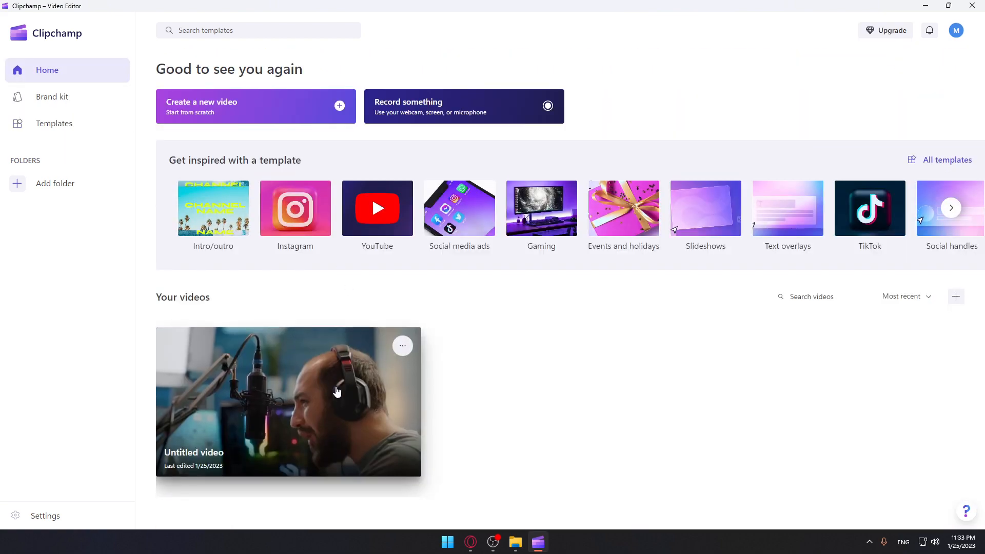
{"action": "mouse_move", "coordinate": [326, 388]}
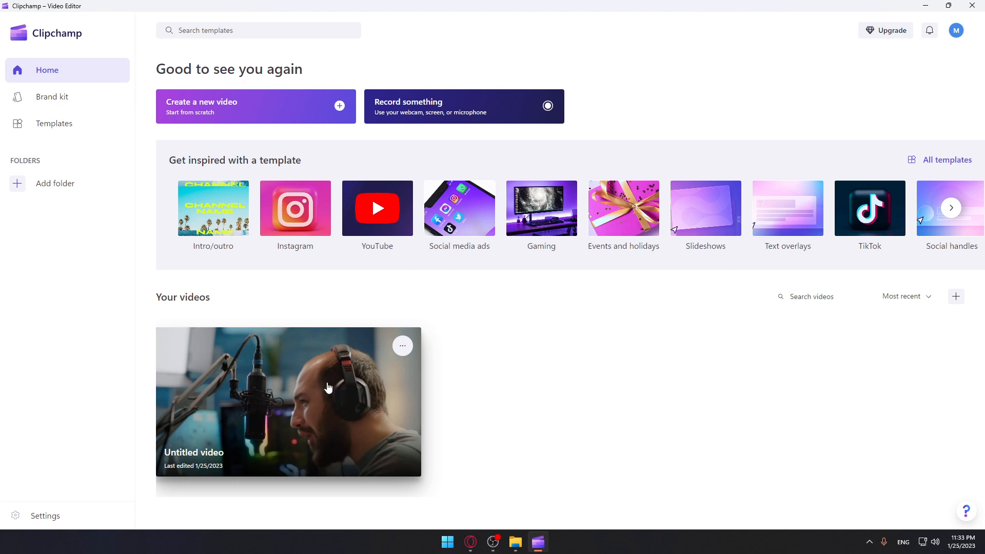
{"action": "mouse_move", "coordinate": [385, 425]}
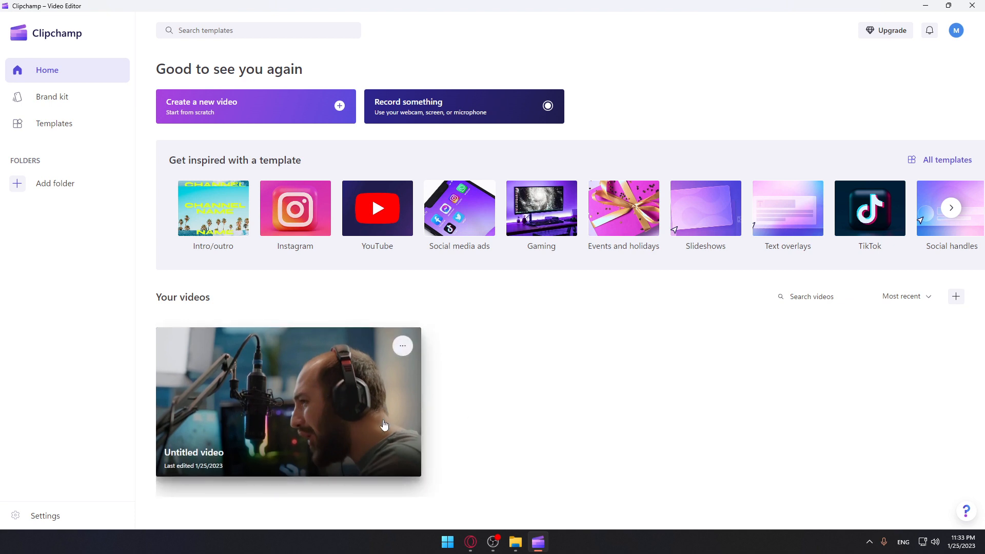
{"action": "left_click", "coordinate": [287, 402]}
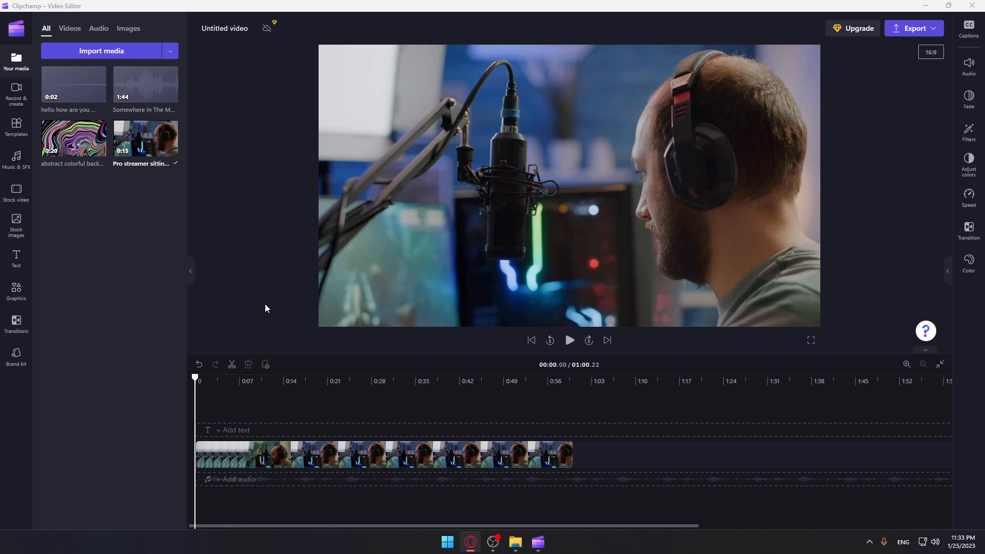
{"action": "left_click", "coordinate": [377, 453]}
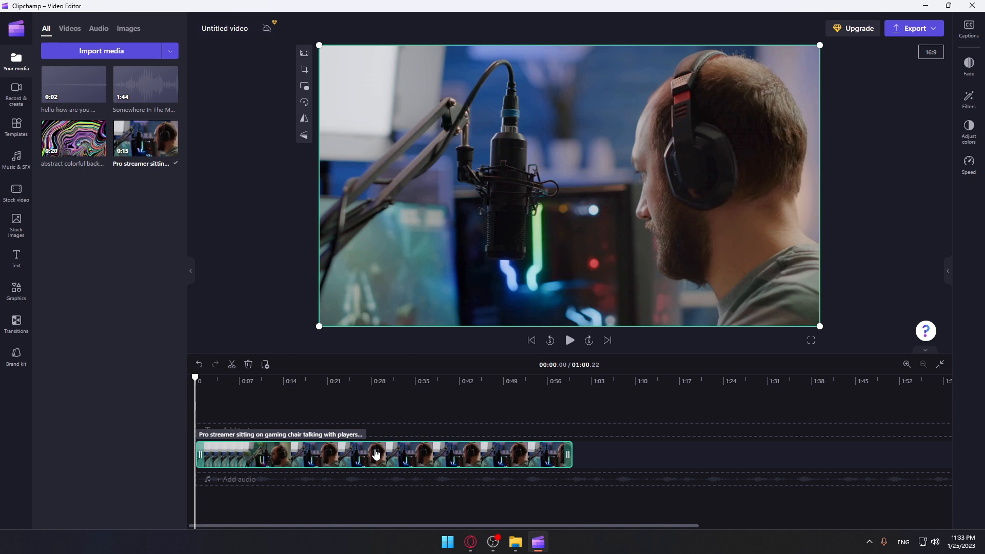
- Drag the clip's Speed slider fully left to the minimum 0.1x
{"action": "left_click", "coordinate": [948, 271]}
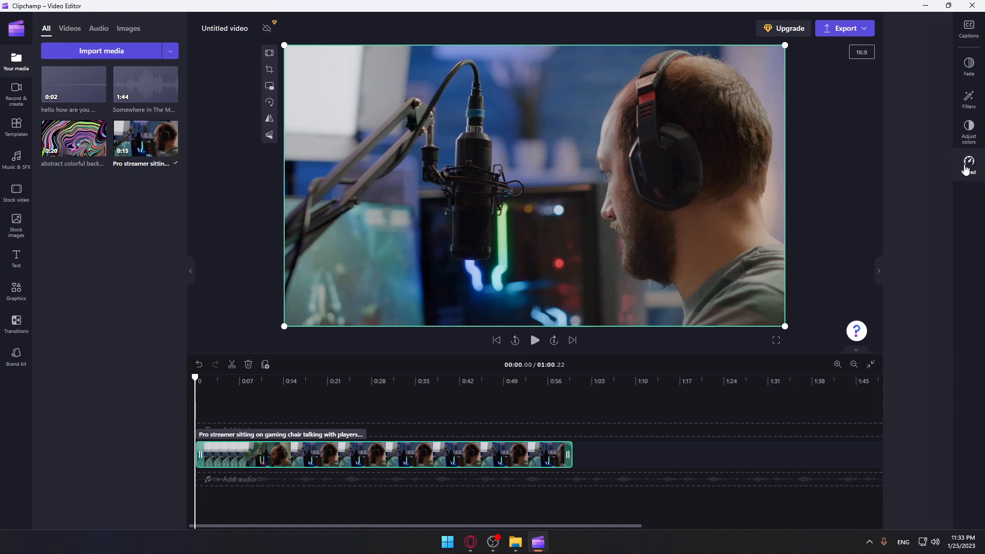
{"action": "left_click", "coordinate": [968, 163]}
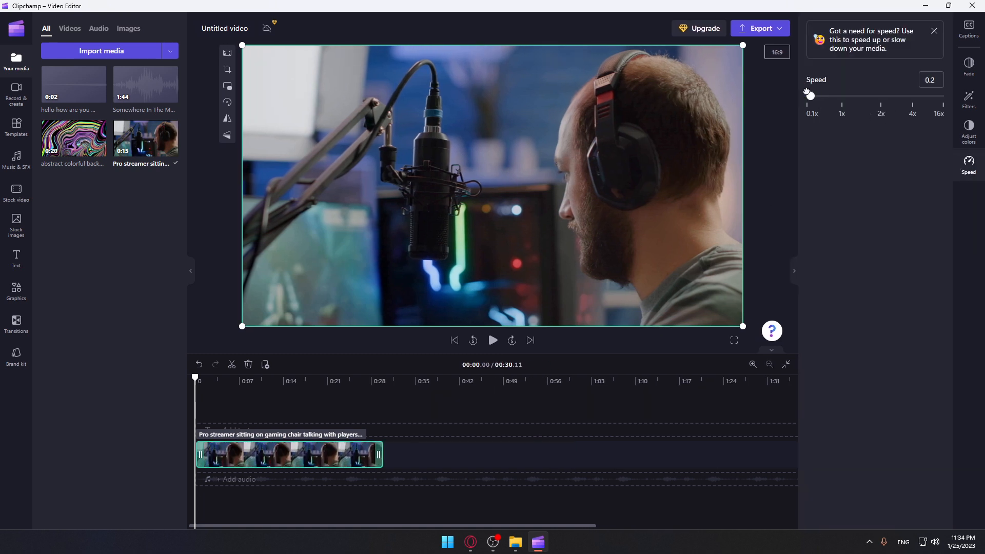
{"action": "left_click_drag", "start_coordinate": [809, 94], "coordinate": [807, 95]}
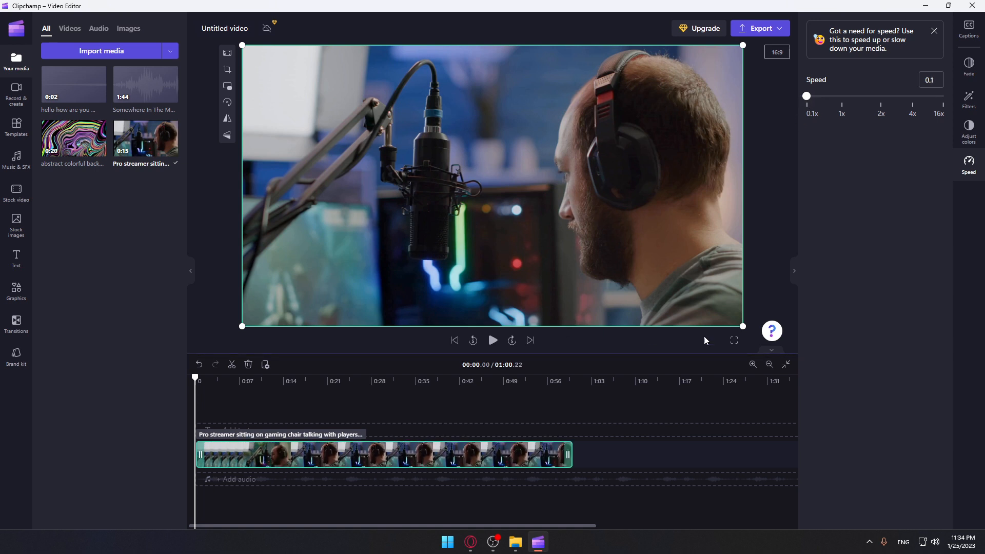
{"action": "mouse_move", "coordinate": [766, 87]}
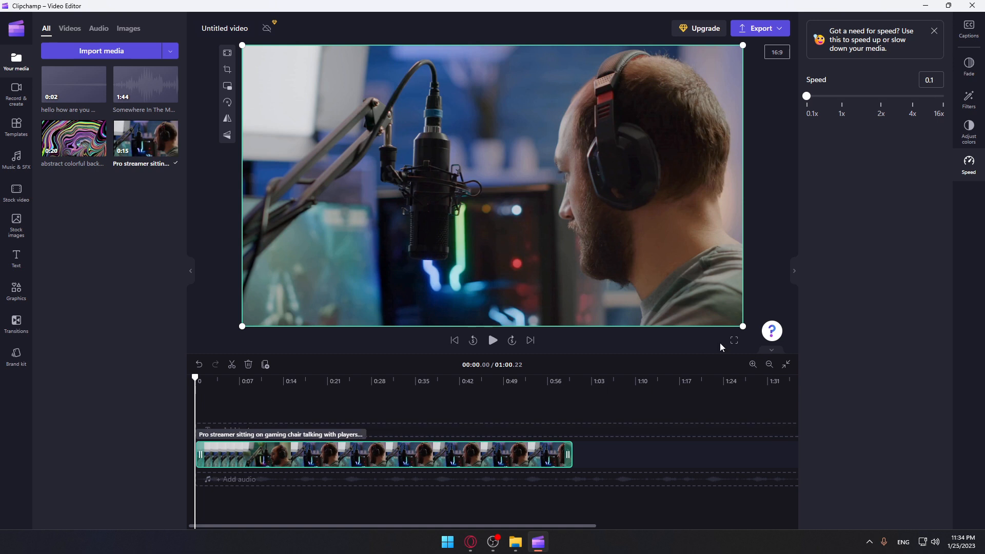
- Zoom the timeline in twice and play the slowed clip back from its start
{"action": "left_click", "coordinate": [752, 364]}
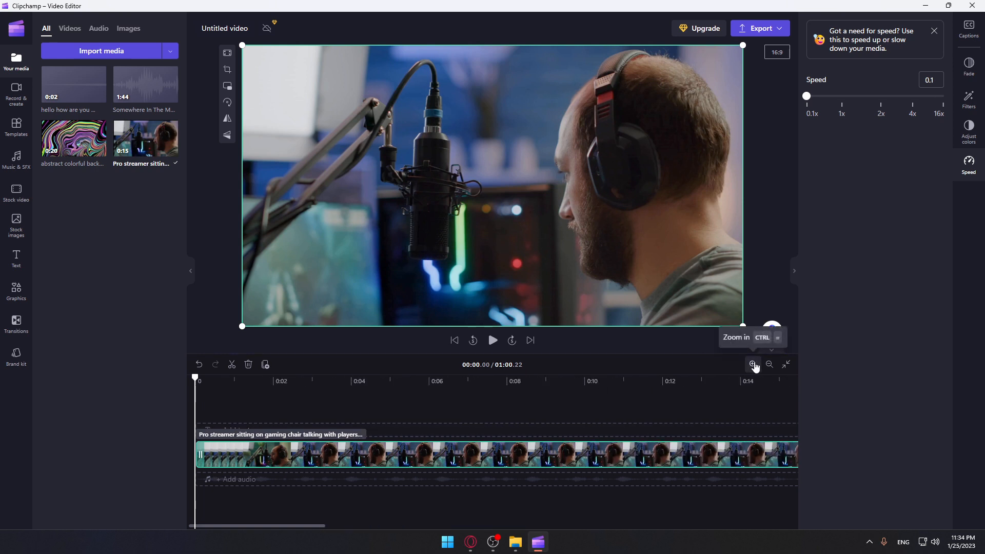
{"action": "left_click", "coordinate": [752, 364]}
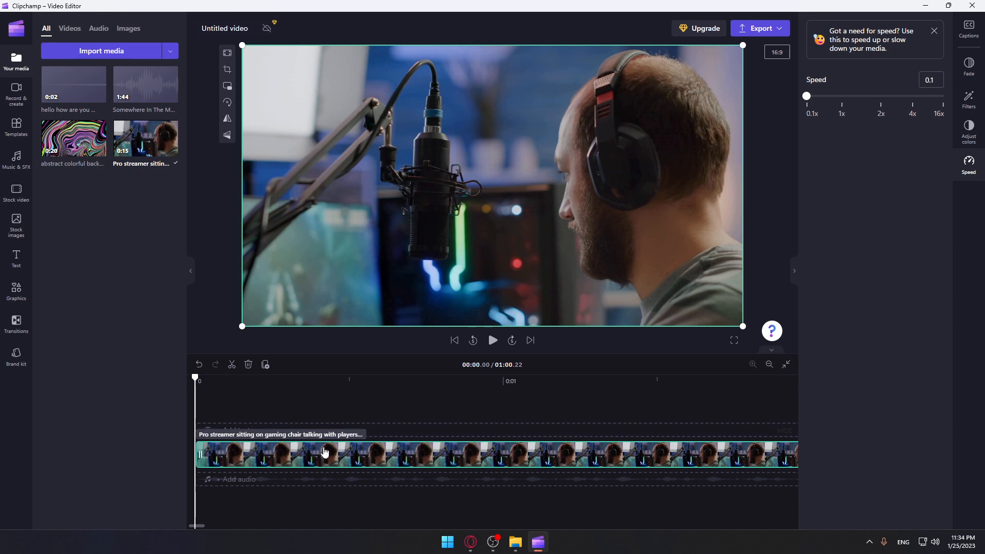
{"action": "left_click", "coordinate": [325, 378]}
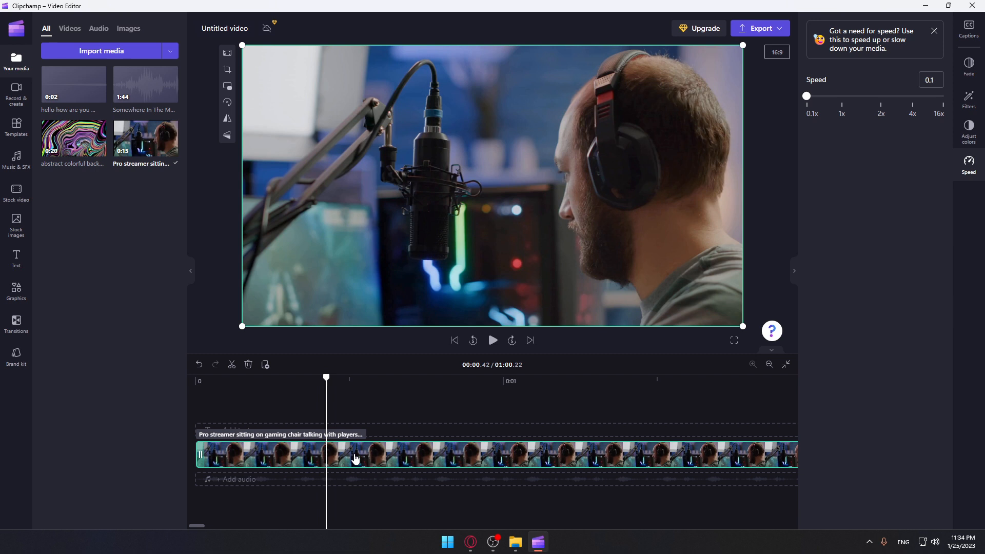
{"action": "left_click", "coordinate": [454, 340]}
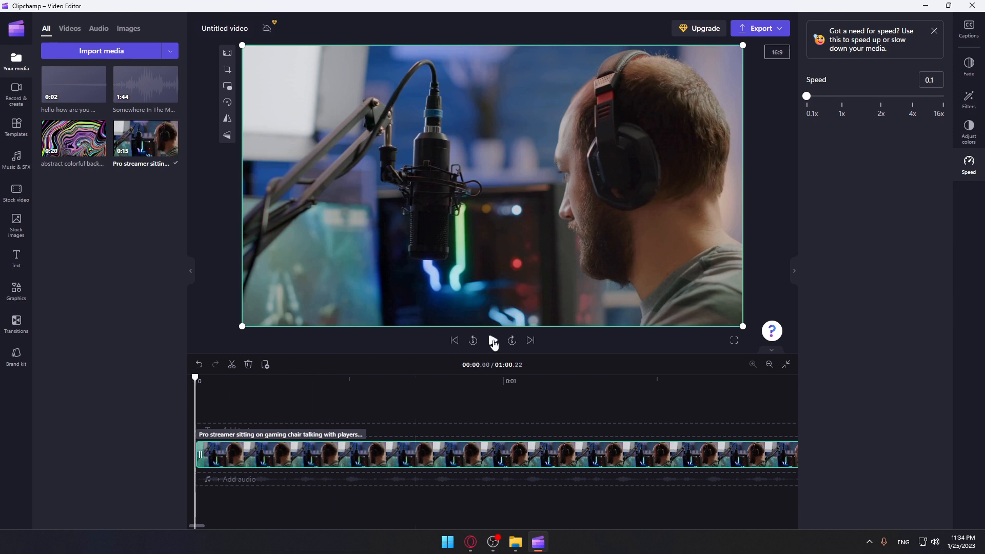
{"action": "left_click", "coordinate": [491, 341]}
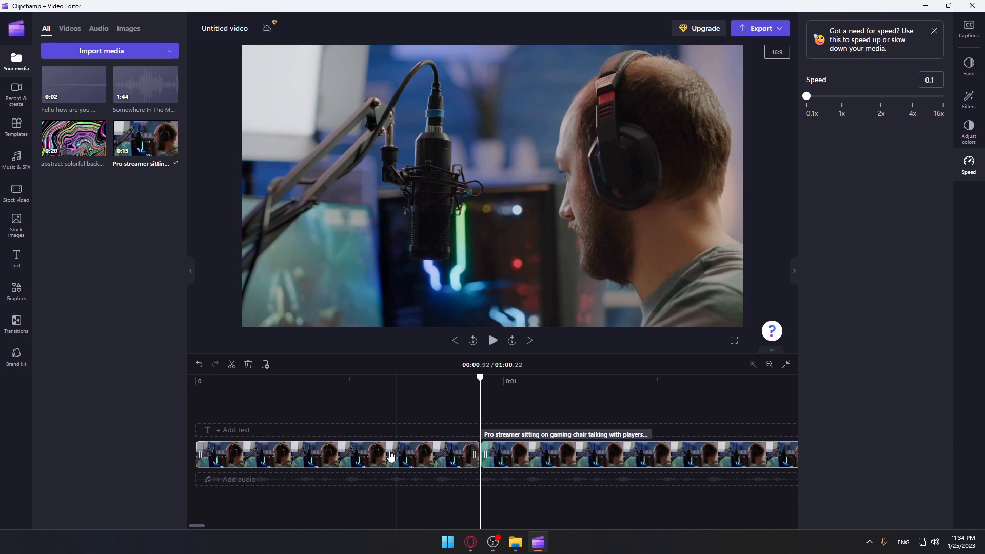
- Split the clip near the one-second mark and paste a copied piece after it, reaching about 1:03
{"action": "left_click", "coordinate": [332, 454]}
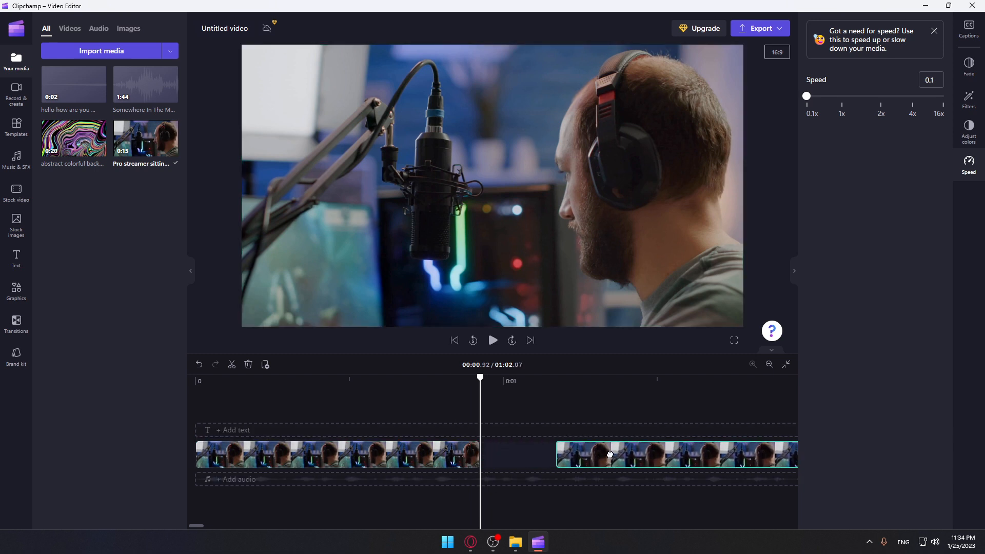
{"action": "left_click", "coordinate": [610, 454]}
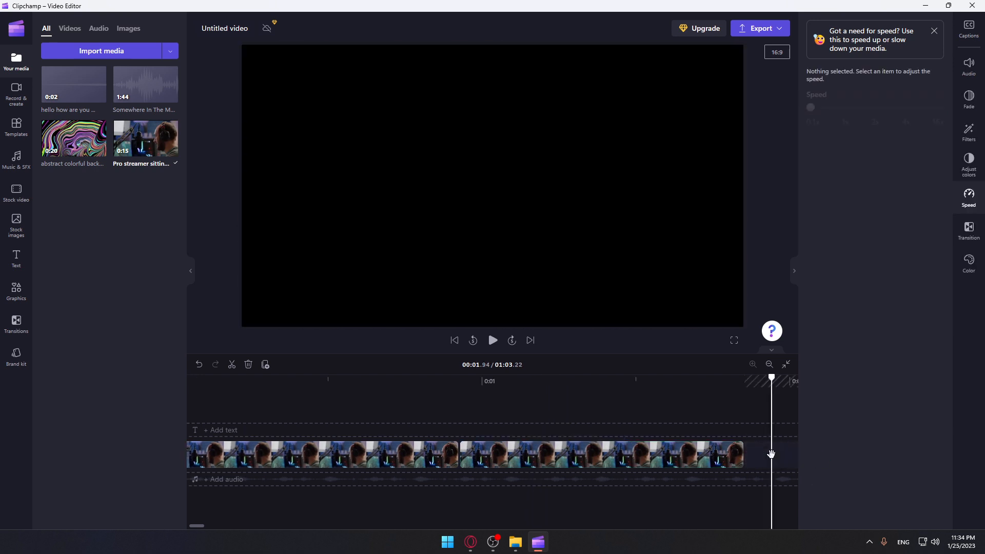
{"action": "left_click", "coordinate": [761, 454]}
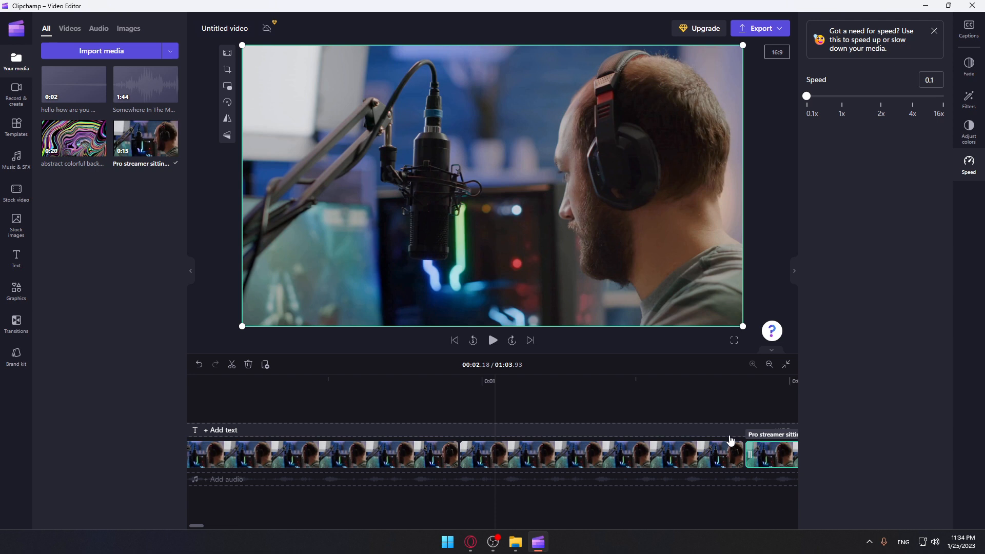
{"action": "mouse_move", "coordinate": [805, 445]}
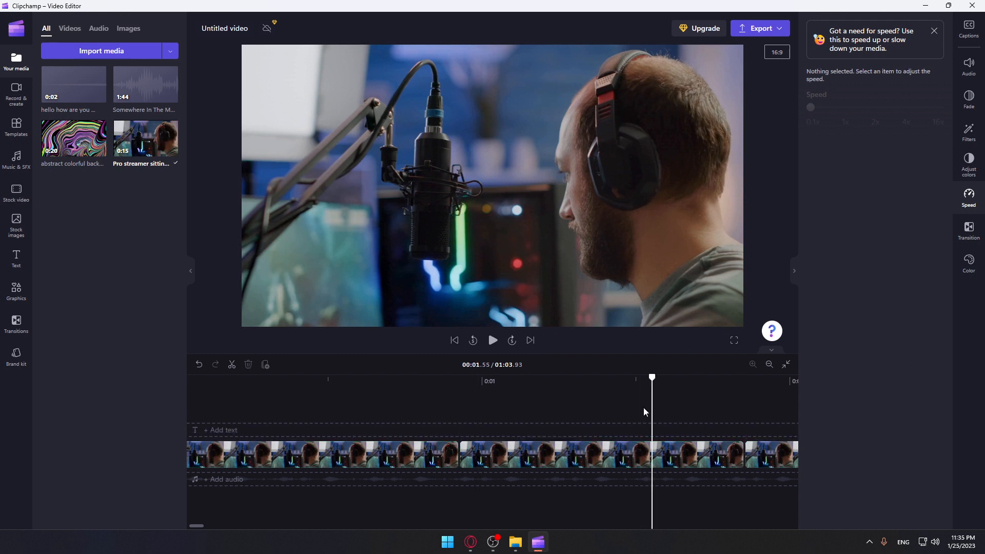
{"action": "left_click", "coordinate": [320, 455]}
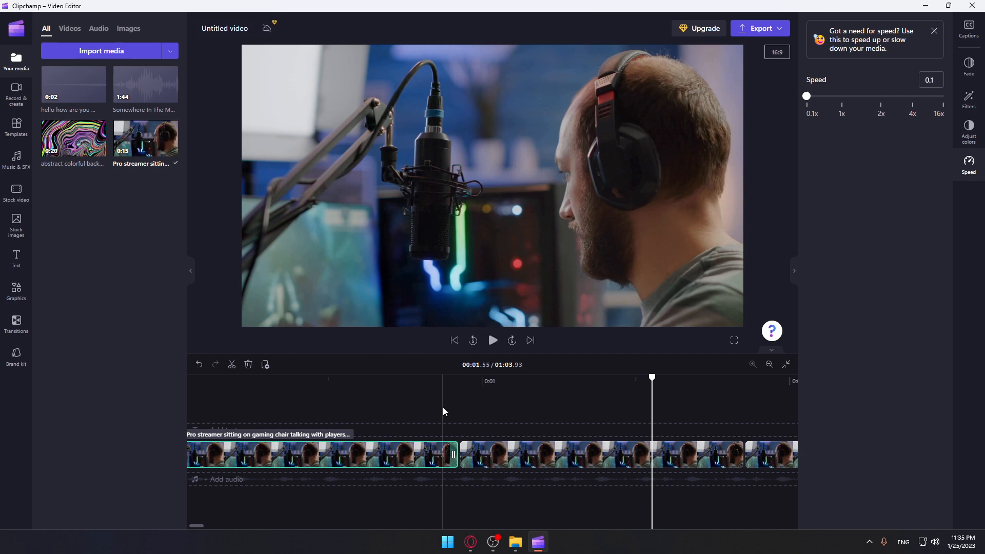